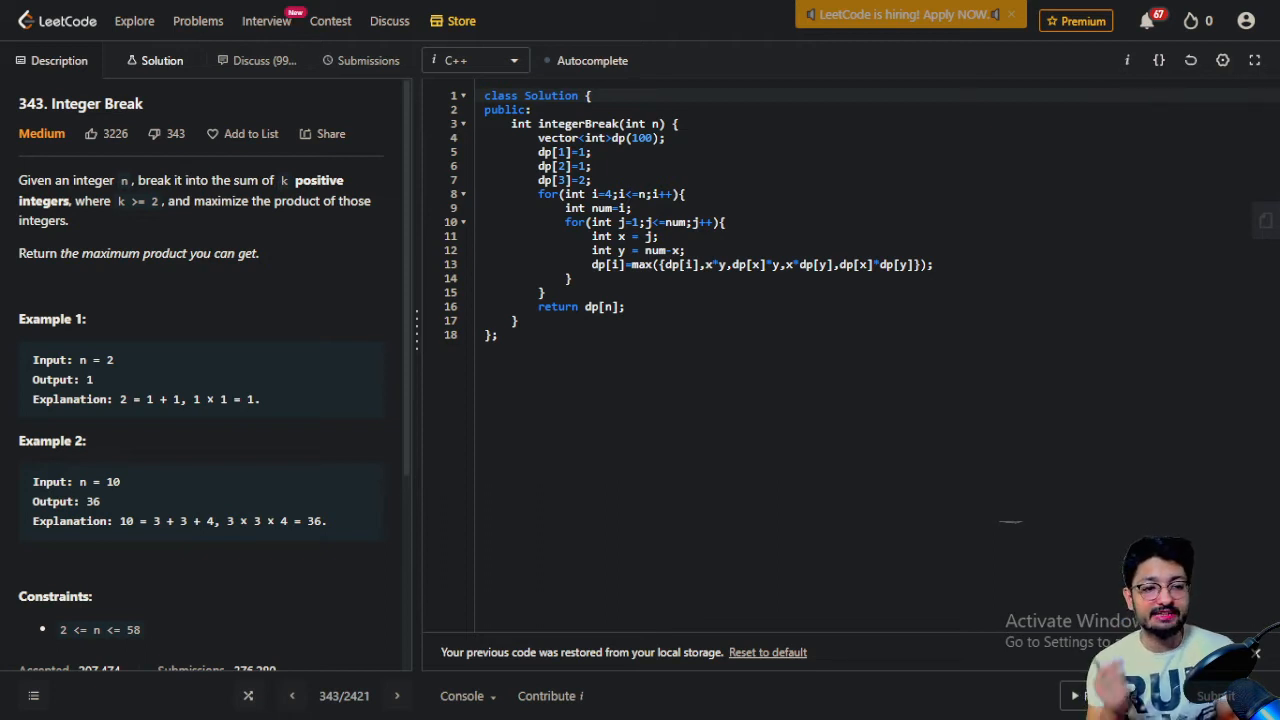
mouse_move(124, 320)
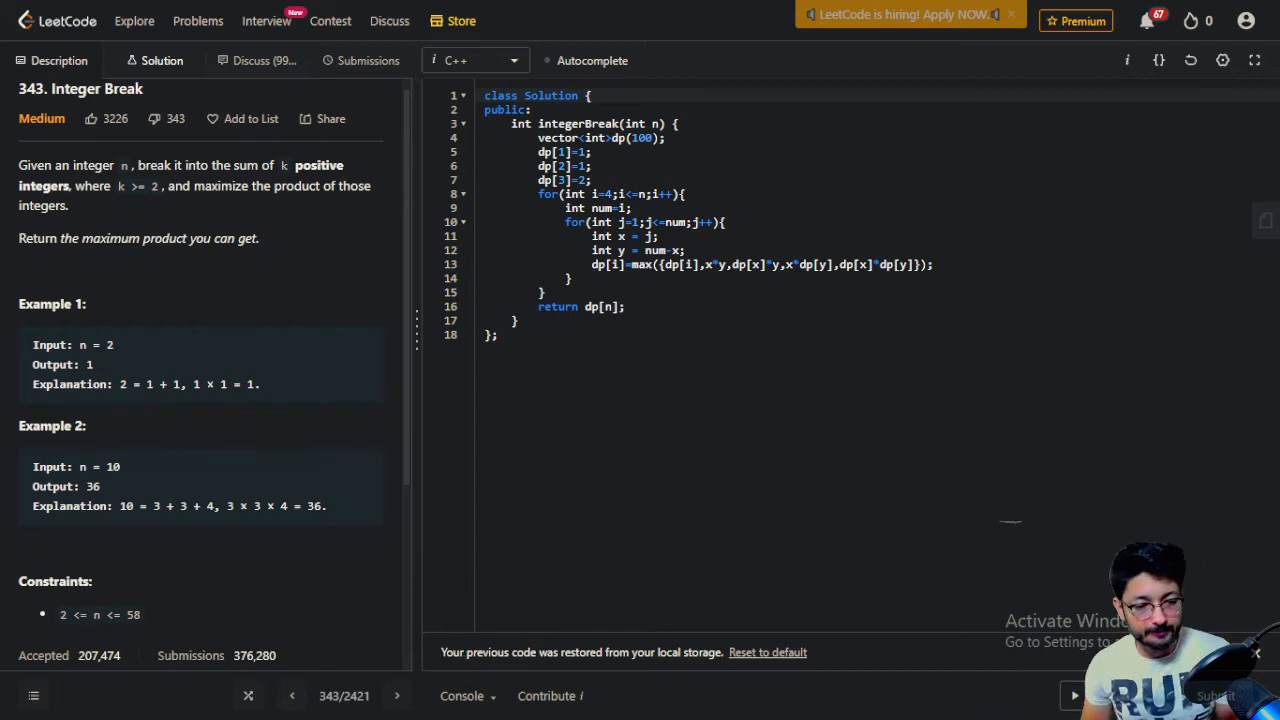
Step: Switch to the whiteboard and sketch 5 splitting into 2 + 3 with arrows
scroll(down, 3)
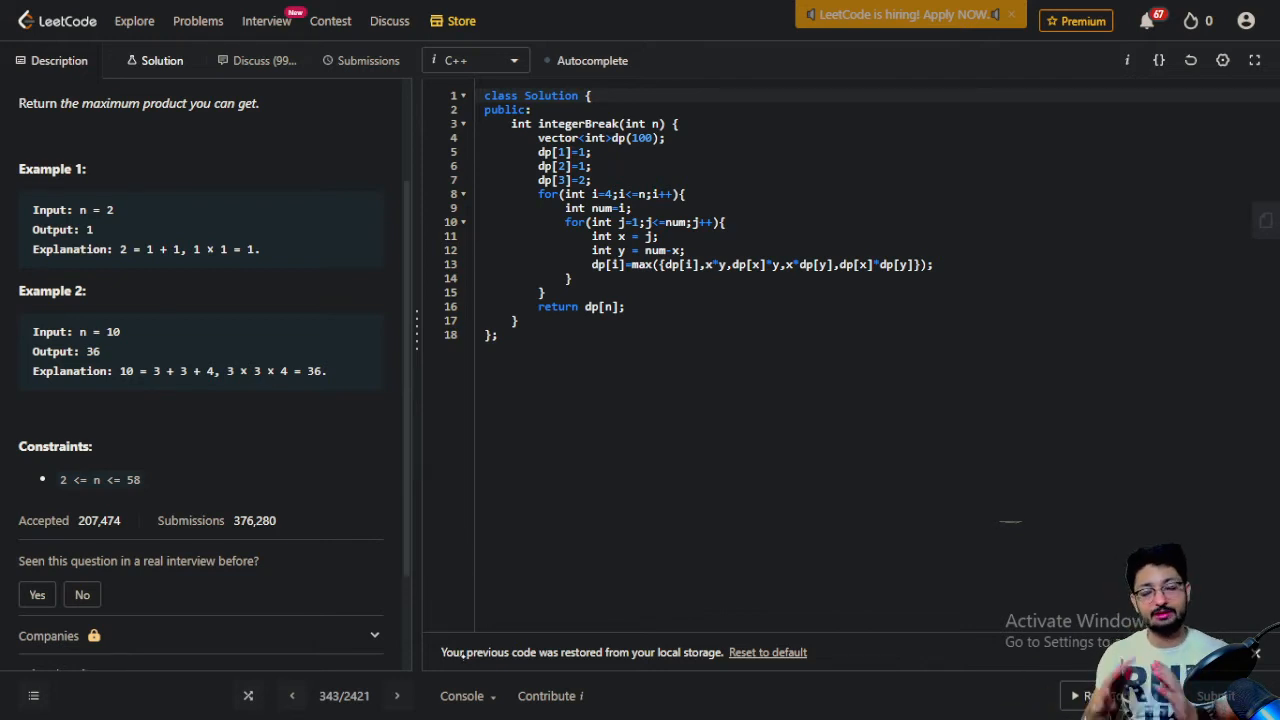
scroll(up, 3)
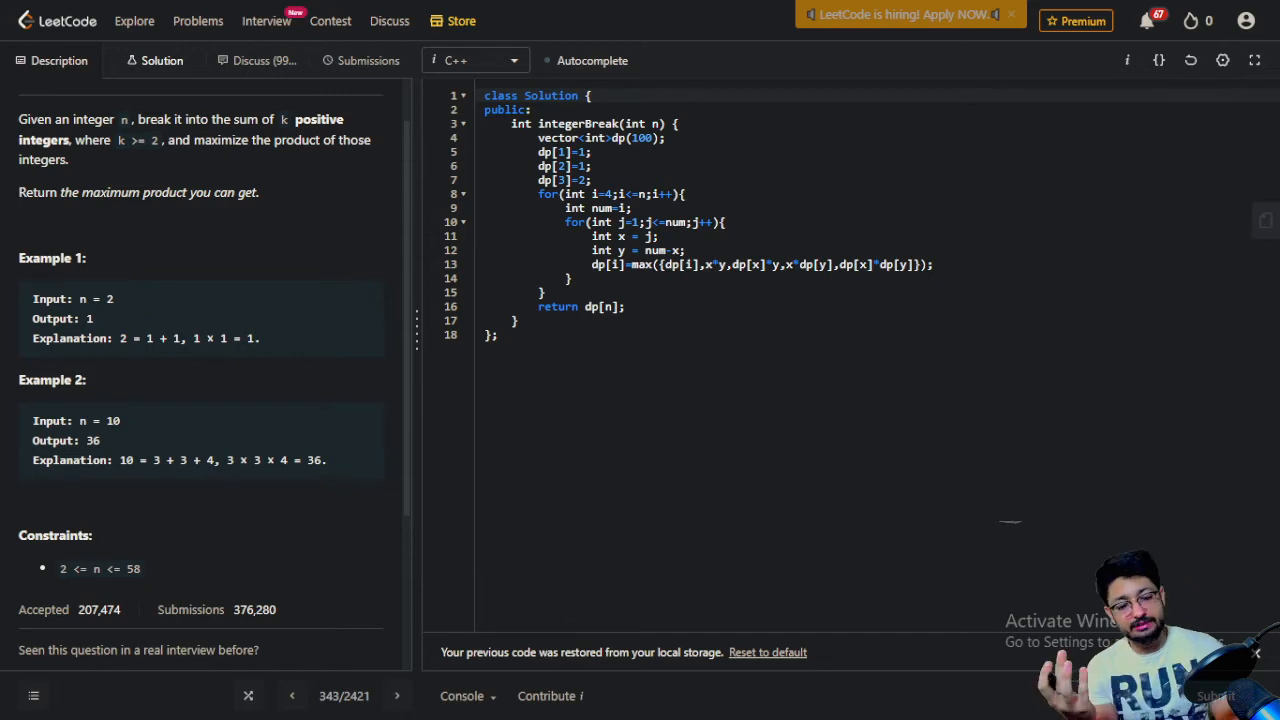
click(532, 700)
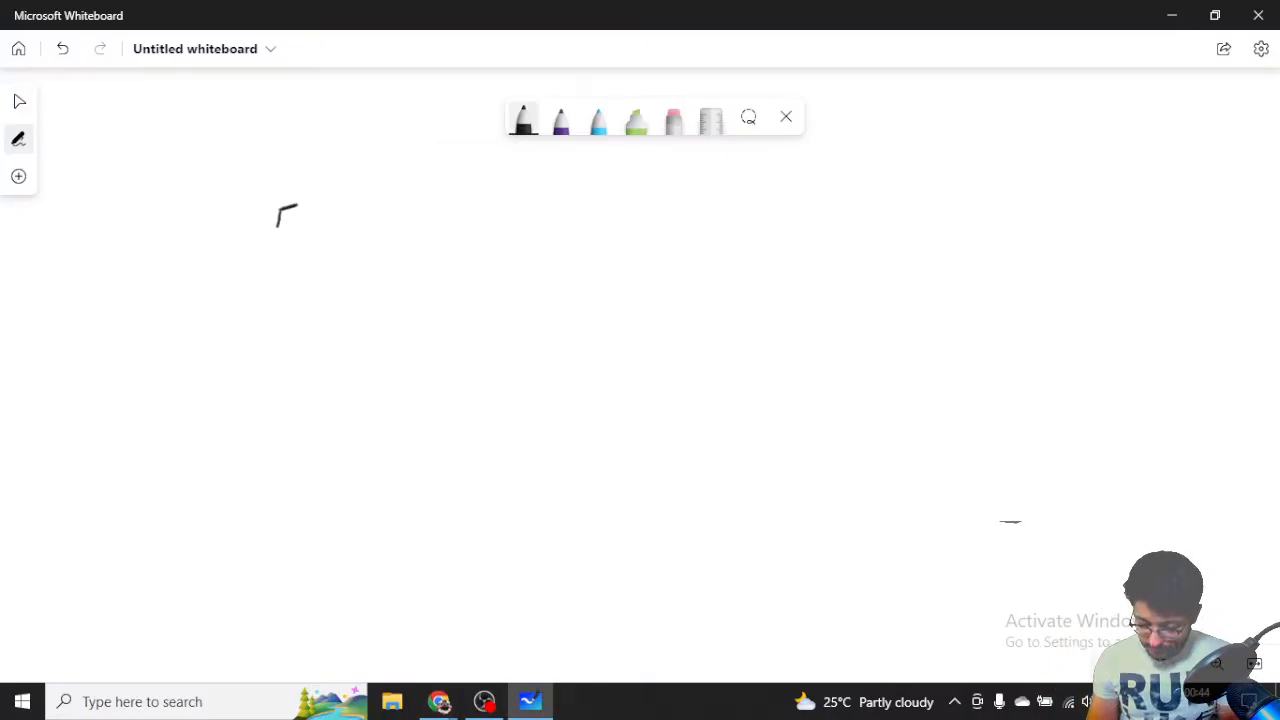
drag(296, 204, 280, 236)
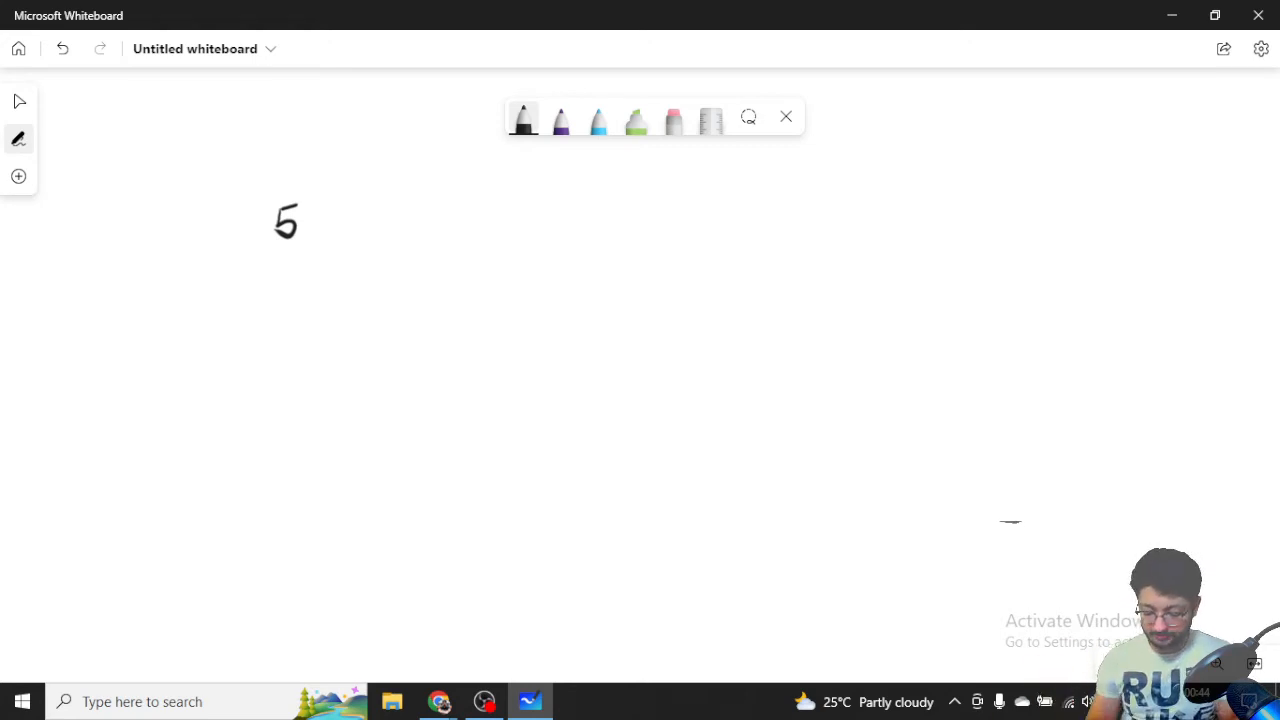
drag(304, 220, 384, 180)
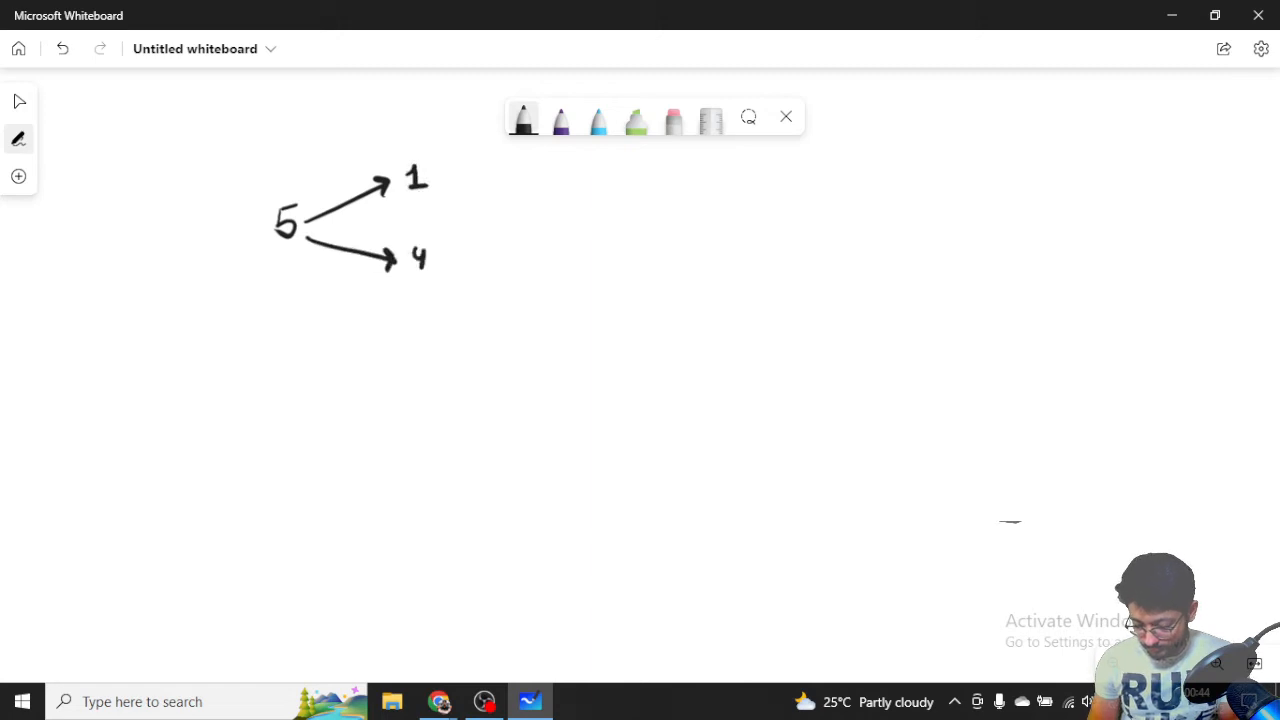
drag(410, 220, 430, 220)
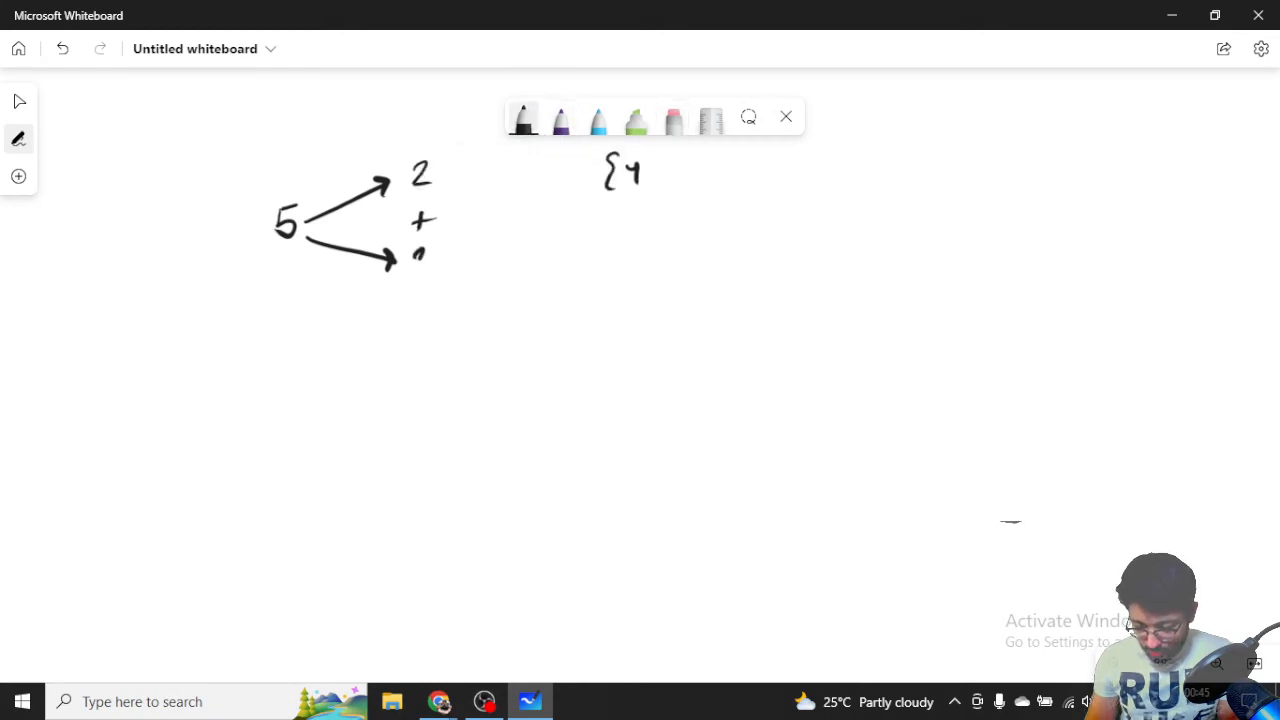
drag(410, 270, 424, 256)
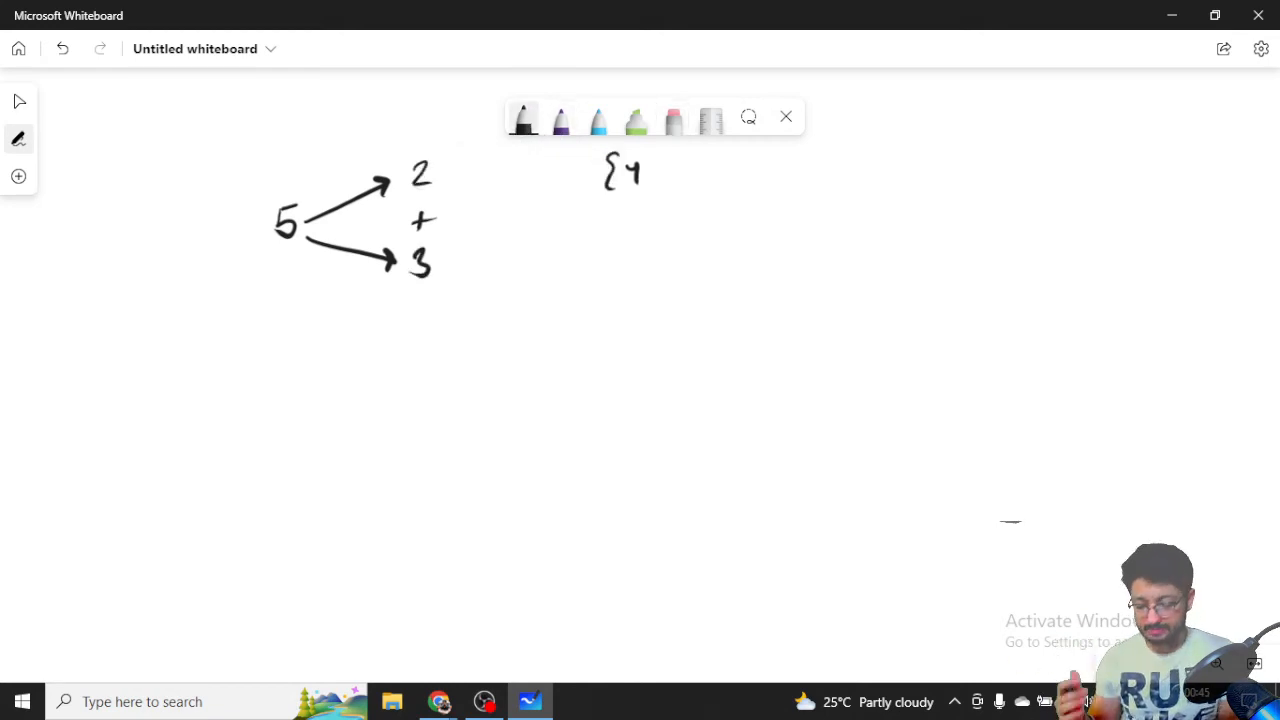
Step: Write the set {4, 6} and draw a circled 5 pointing to a circled 6
drag(650, 164, 658, 180)
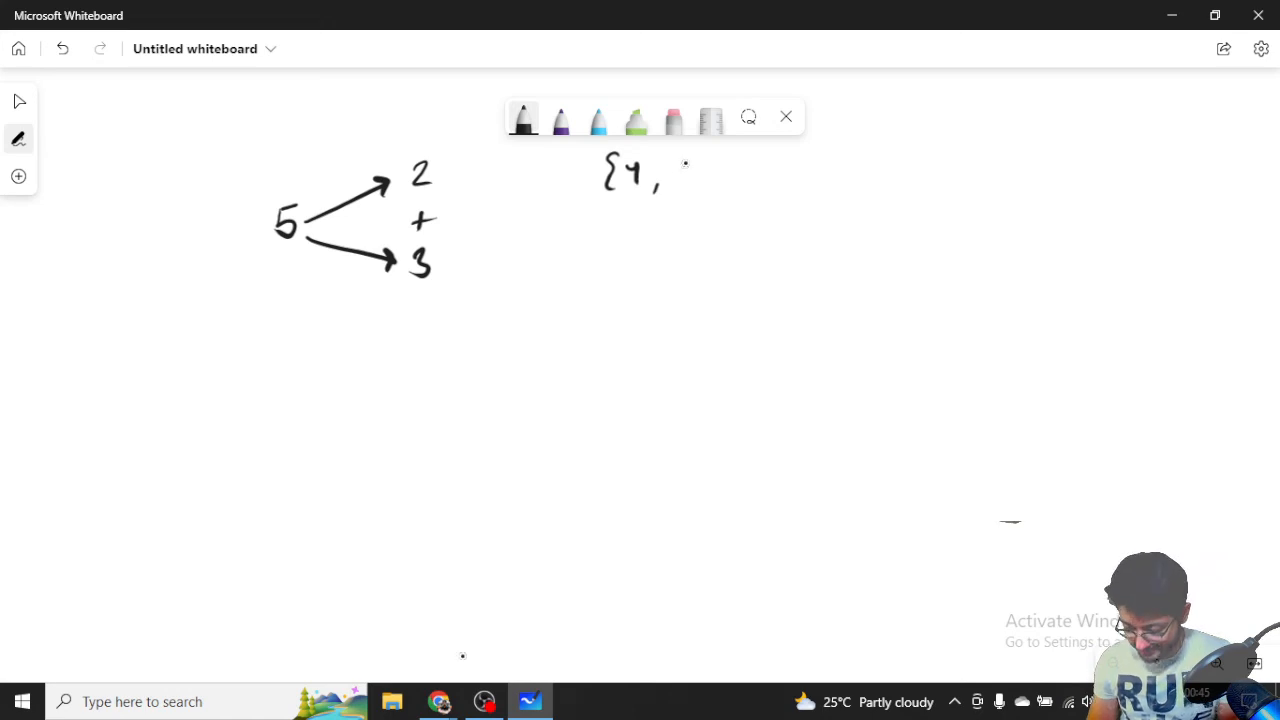
drag(676, 170, 716, 176)
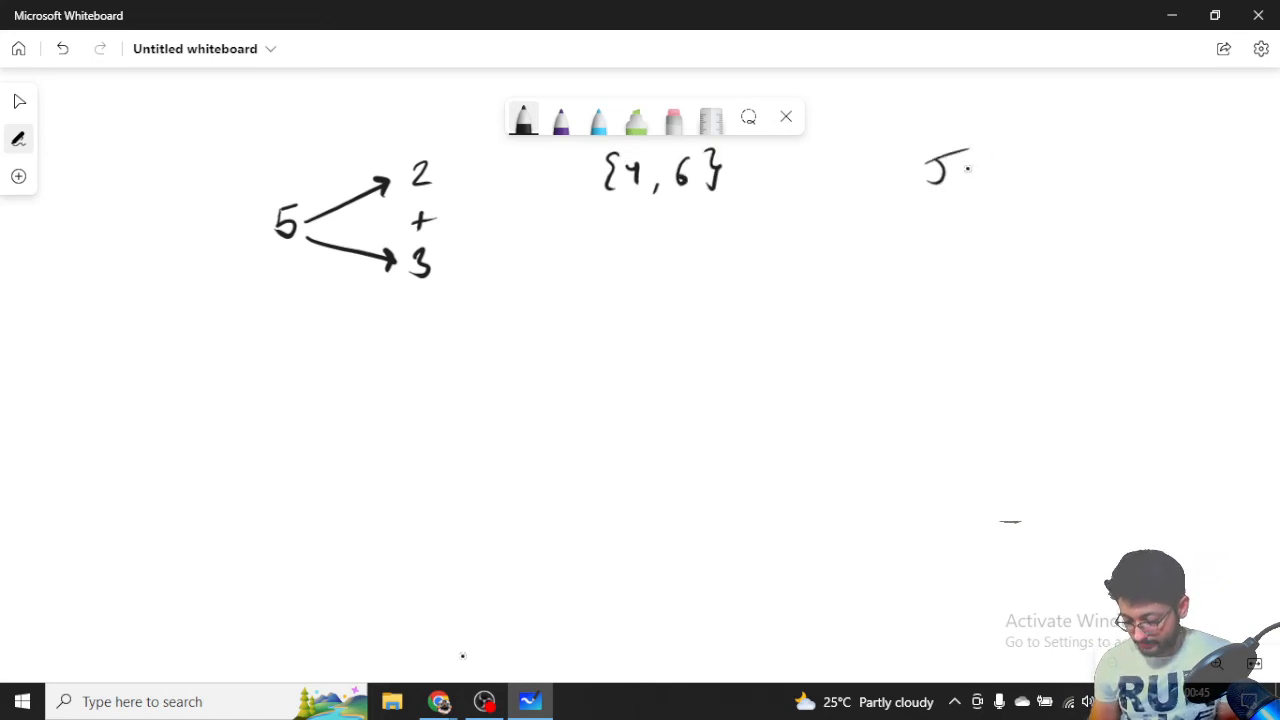
drag(940, 164, 1100, 124)
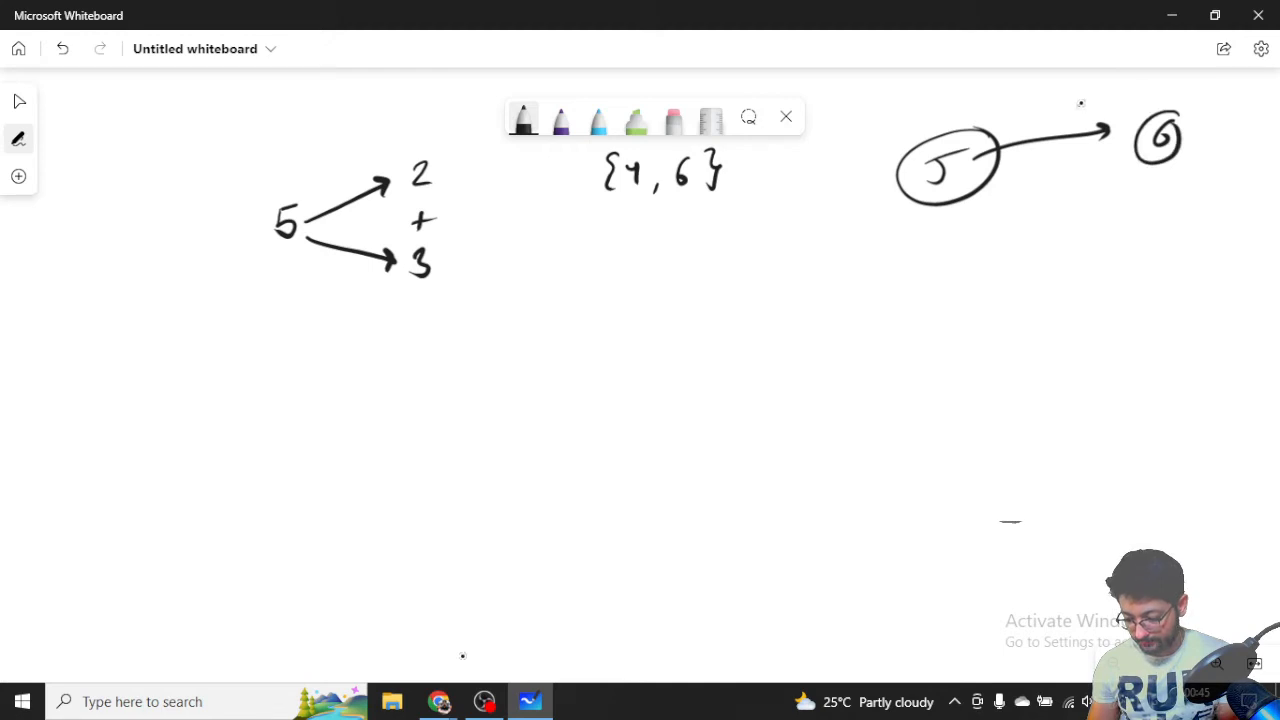
Step: Label the arrow 'ans', draw the tree for 10 (5+5, 2+8, 1+9), and write 5*5=25 circled
drag(1076, 110, 1110, 100)
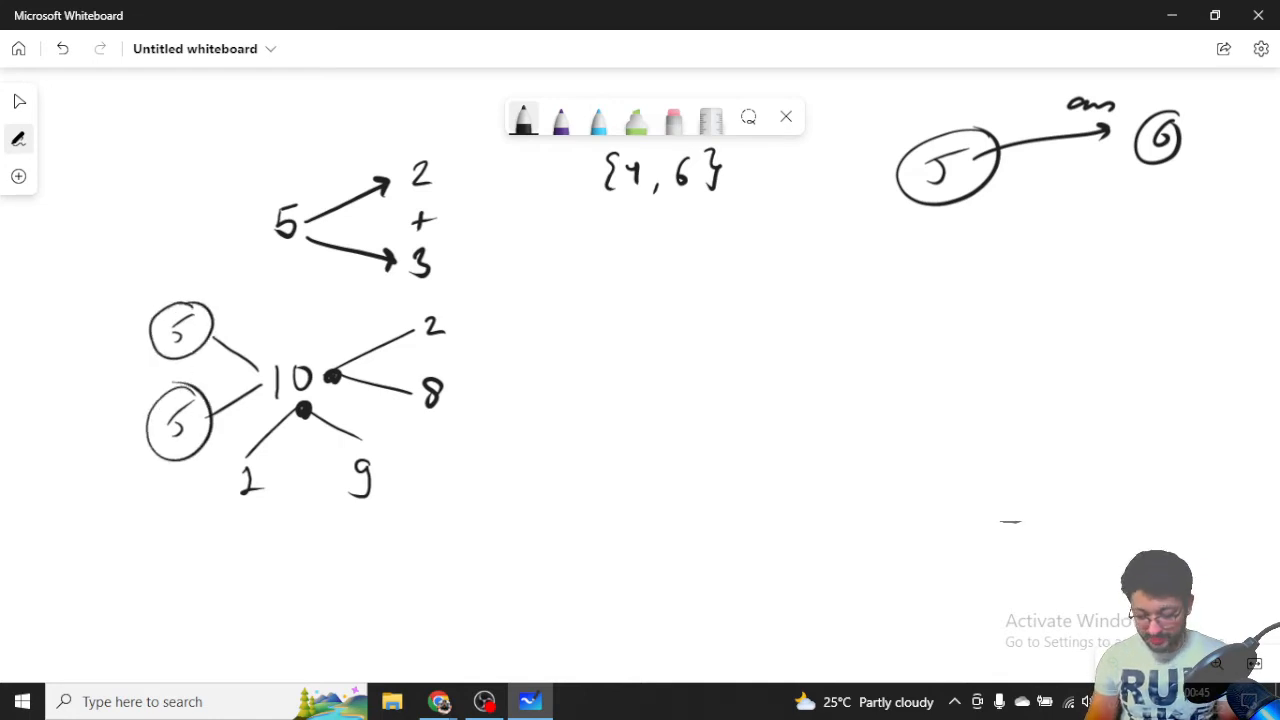
drag(150, 560, 176, 584)
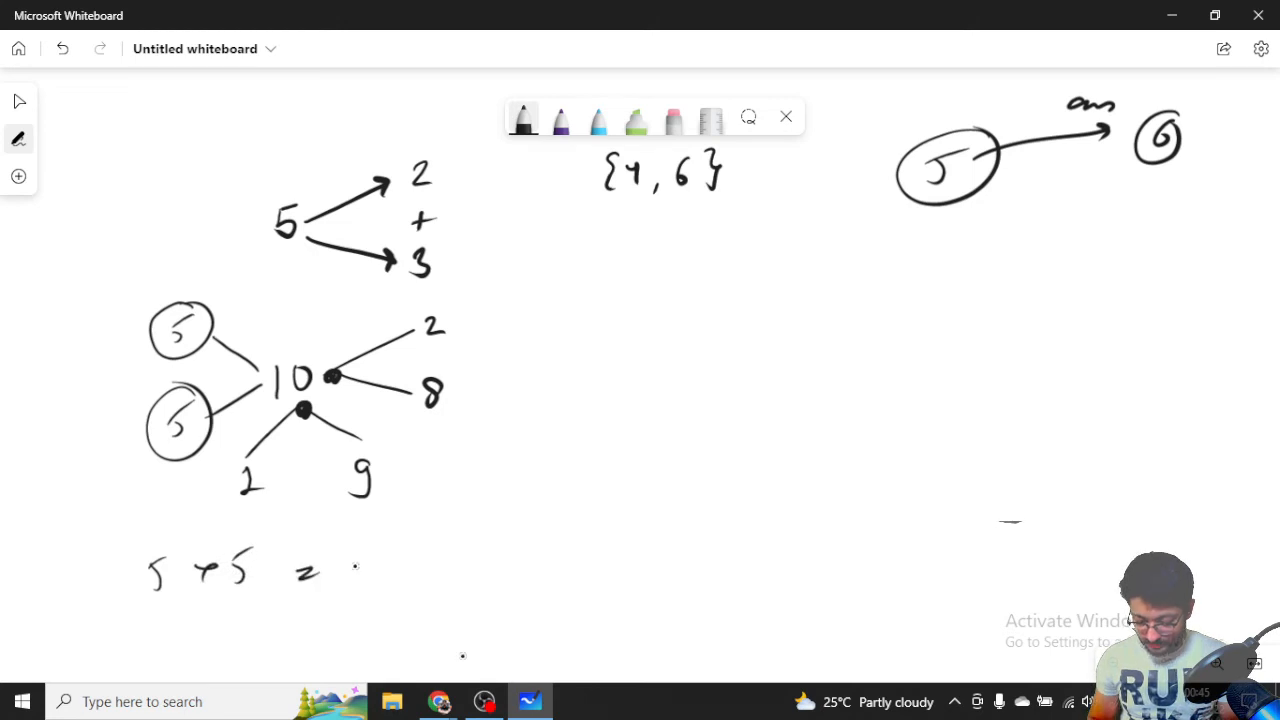
drag(340, 570, 410, 560)
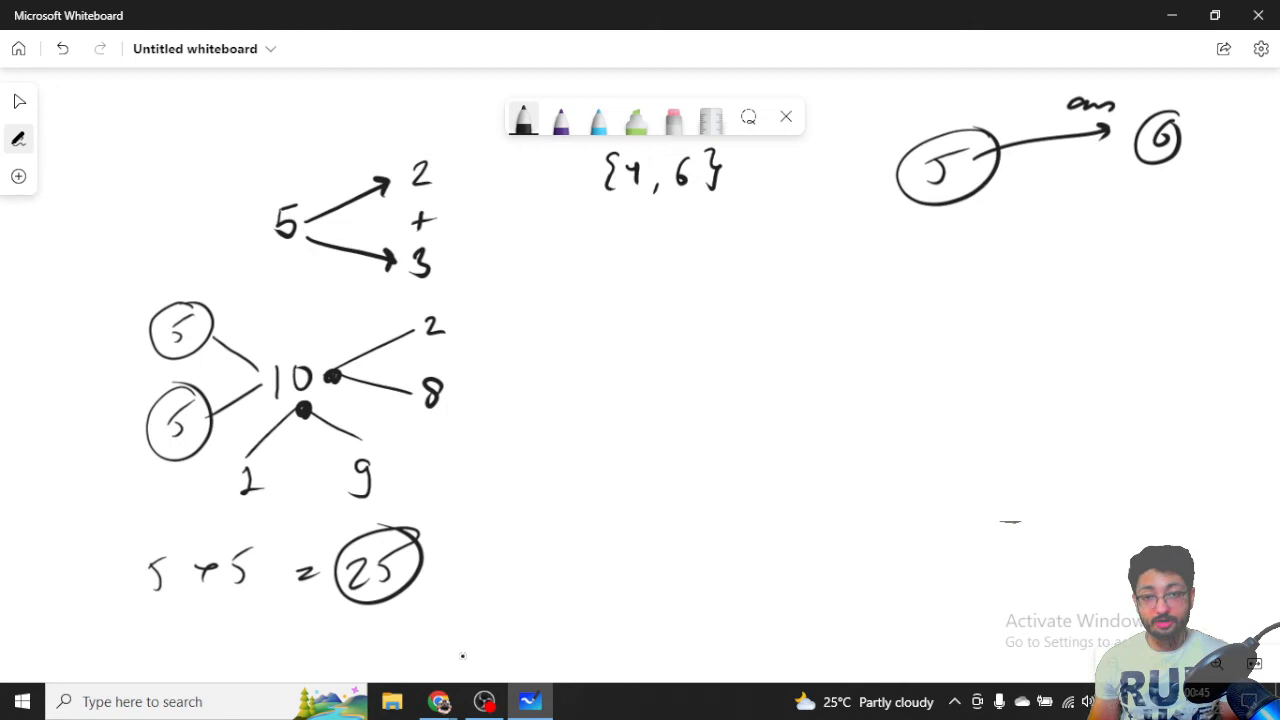
Step: Branch each 5 into circled 2 and 3
drag(990, 184, 1120, 156)
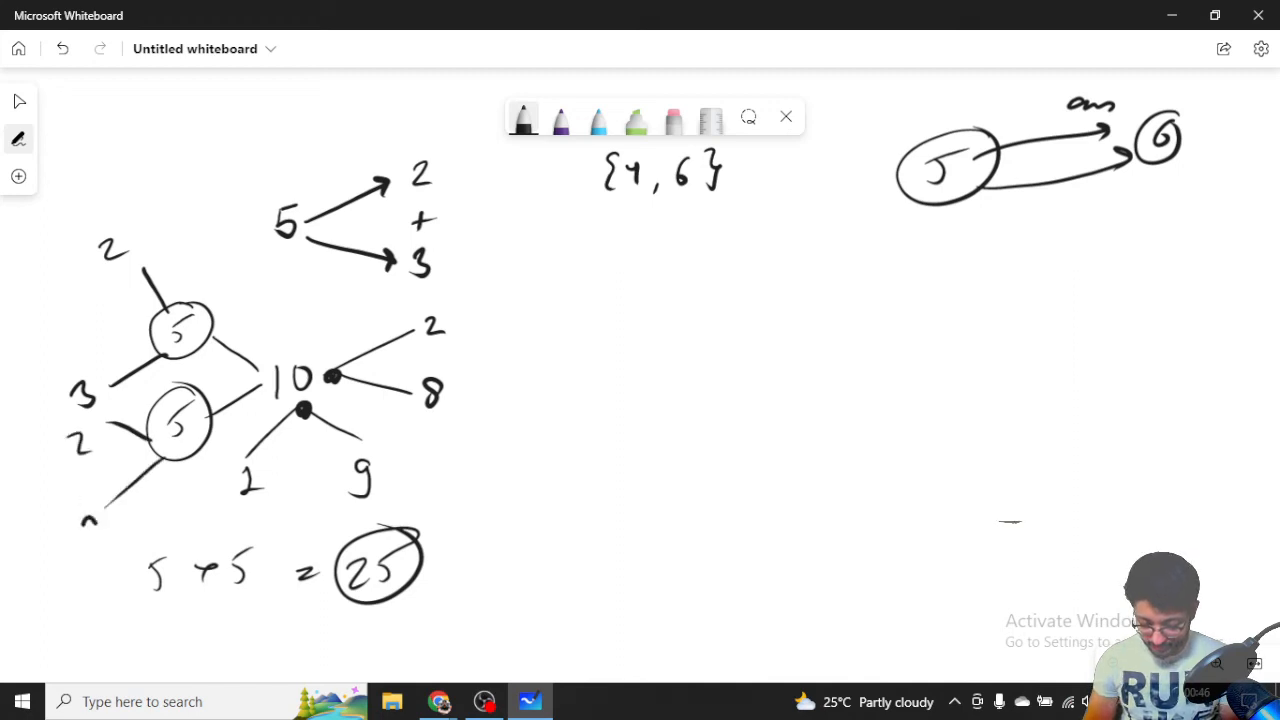
drag(116, 244, 84, 390)
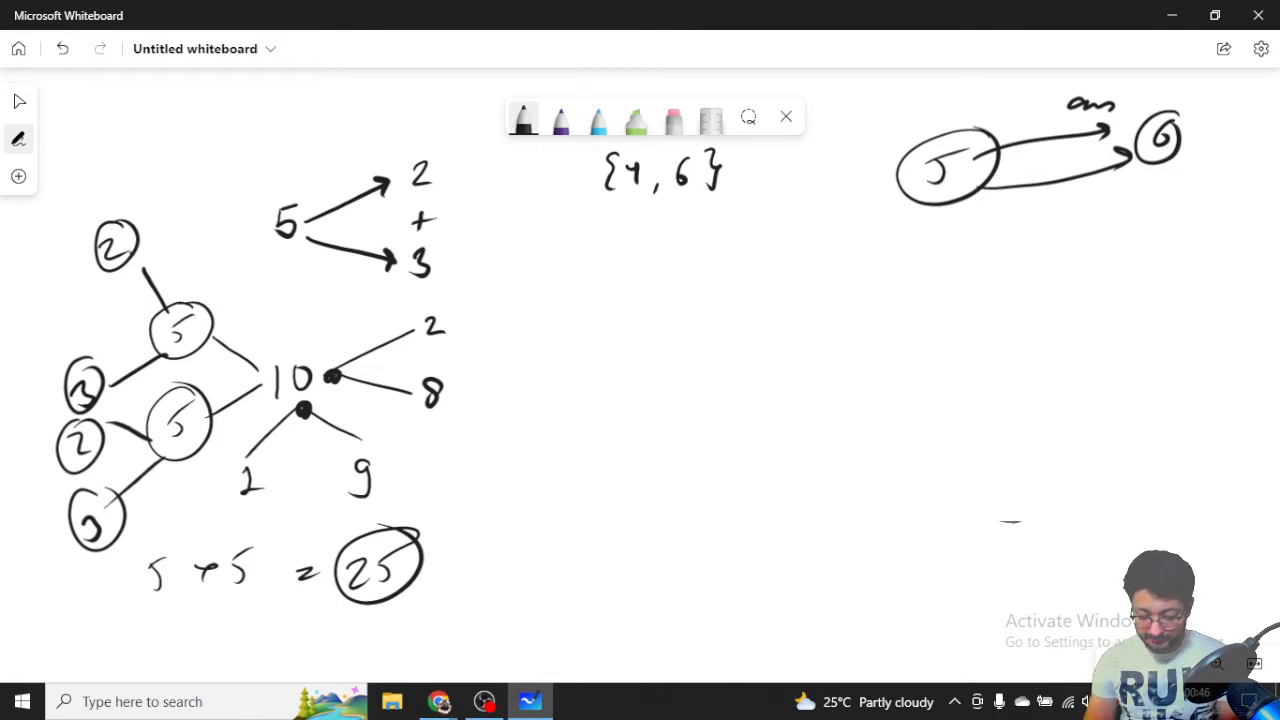
Step: Write 6 beside each circled 5 and add a circled 36 below 5*5=25
drag(220, 264, 210, 296)
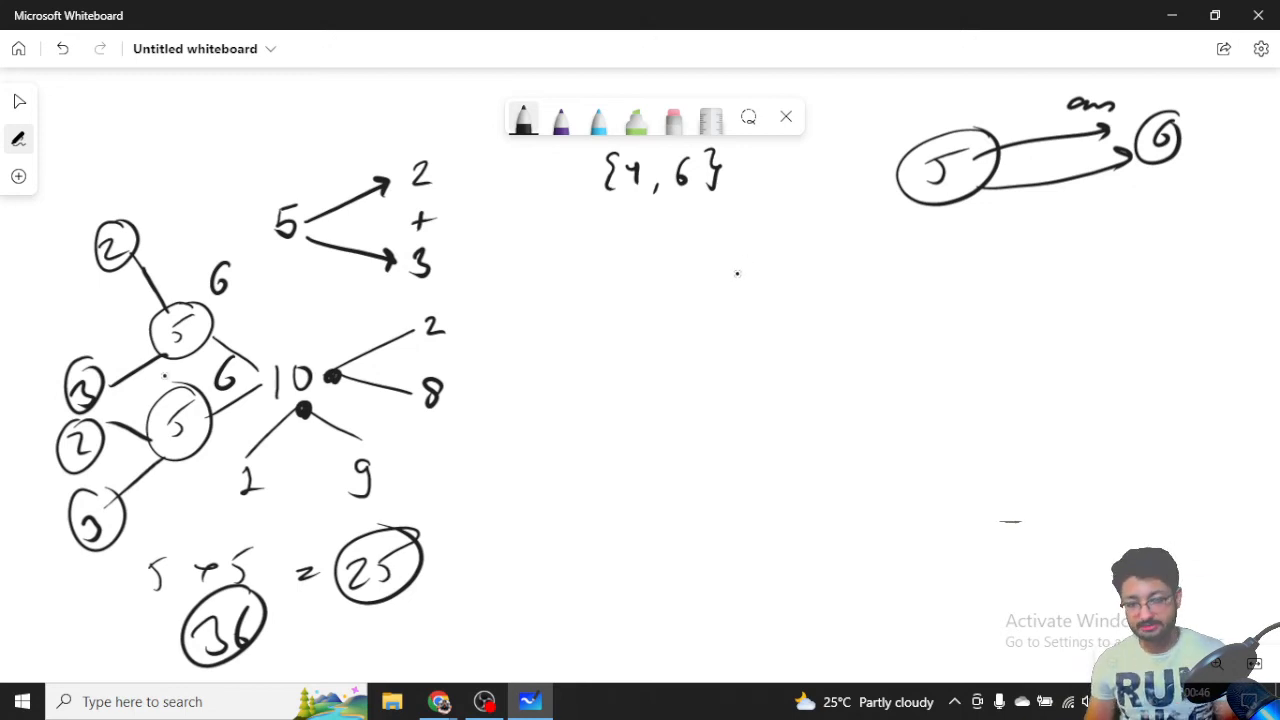
Step: Draw 2 splitting into 1 and 1, and 3 splitting into 2 and 1
drag(730, 284, 870, 256)
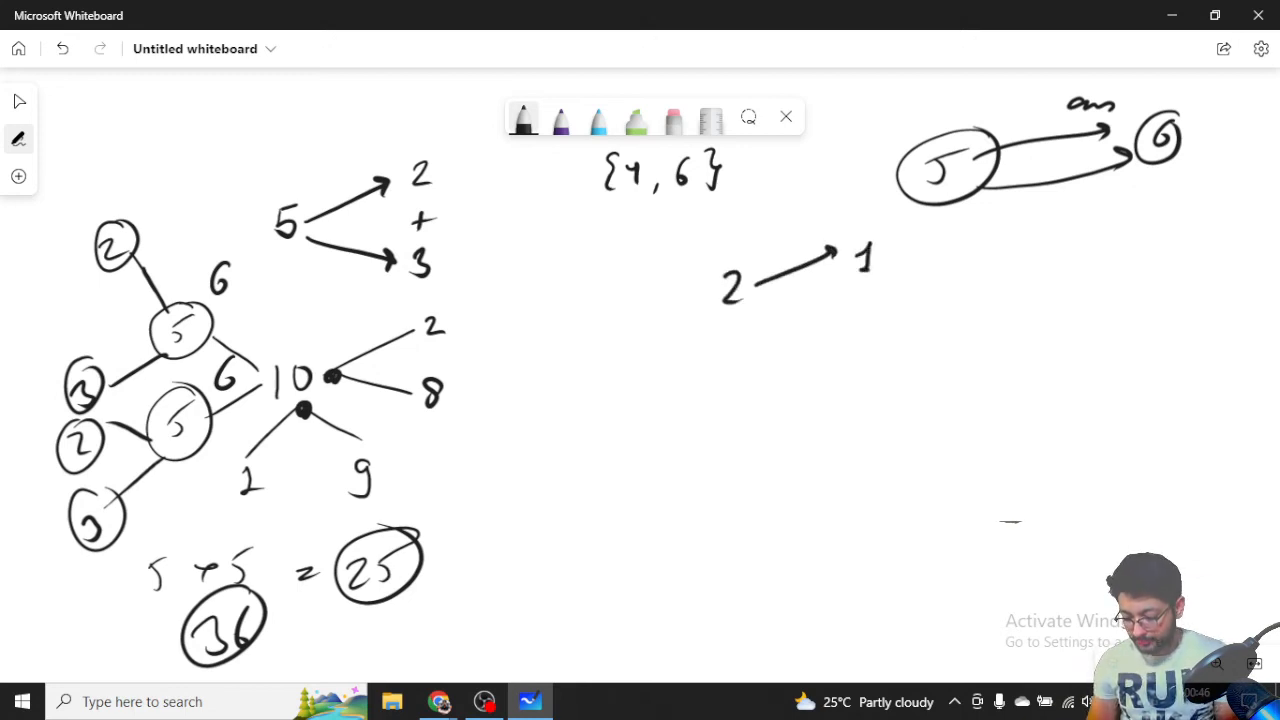
drag(760, 300, 890, 330)
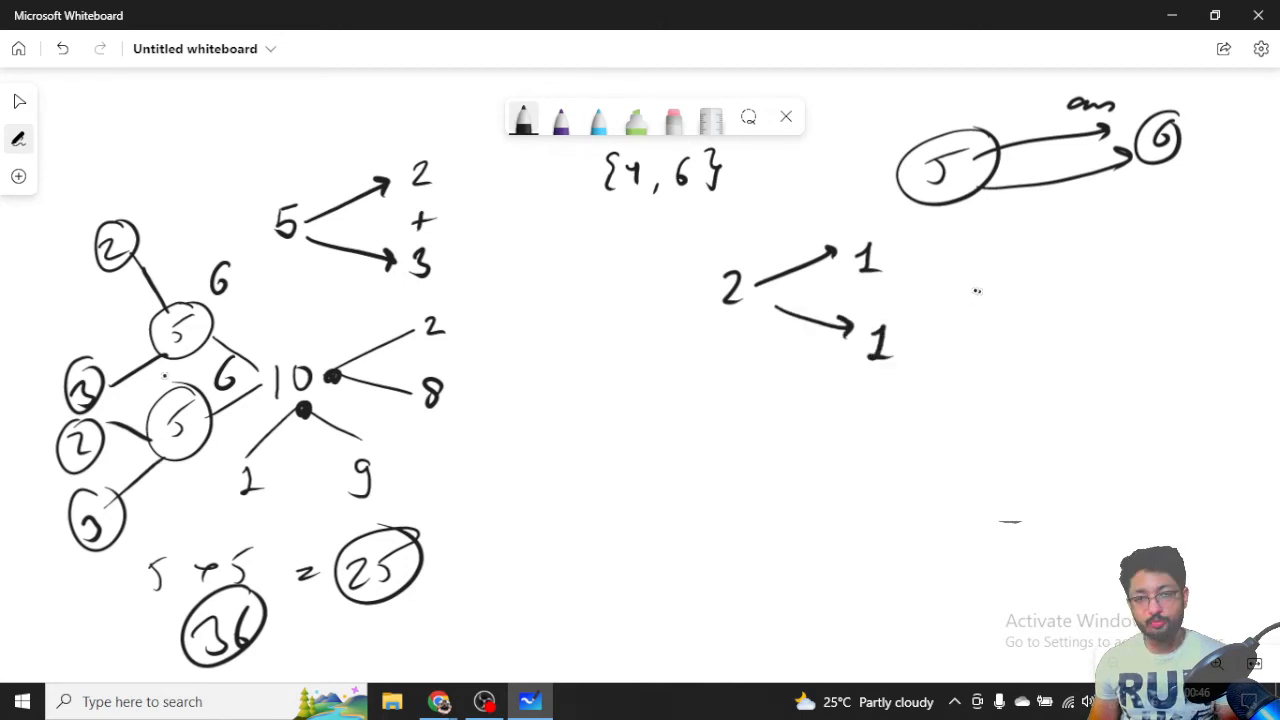
mouse_move(1100, 276)
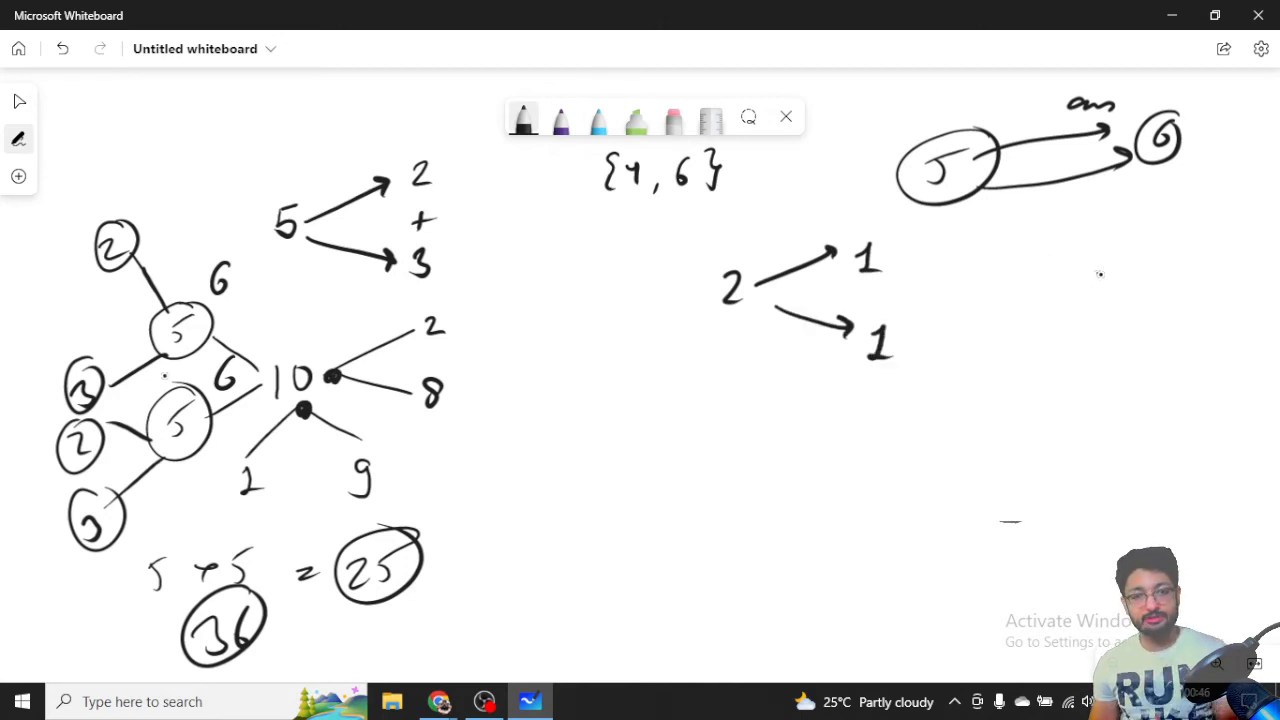
drag(730, 460, 836, 424)
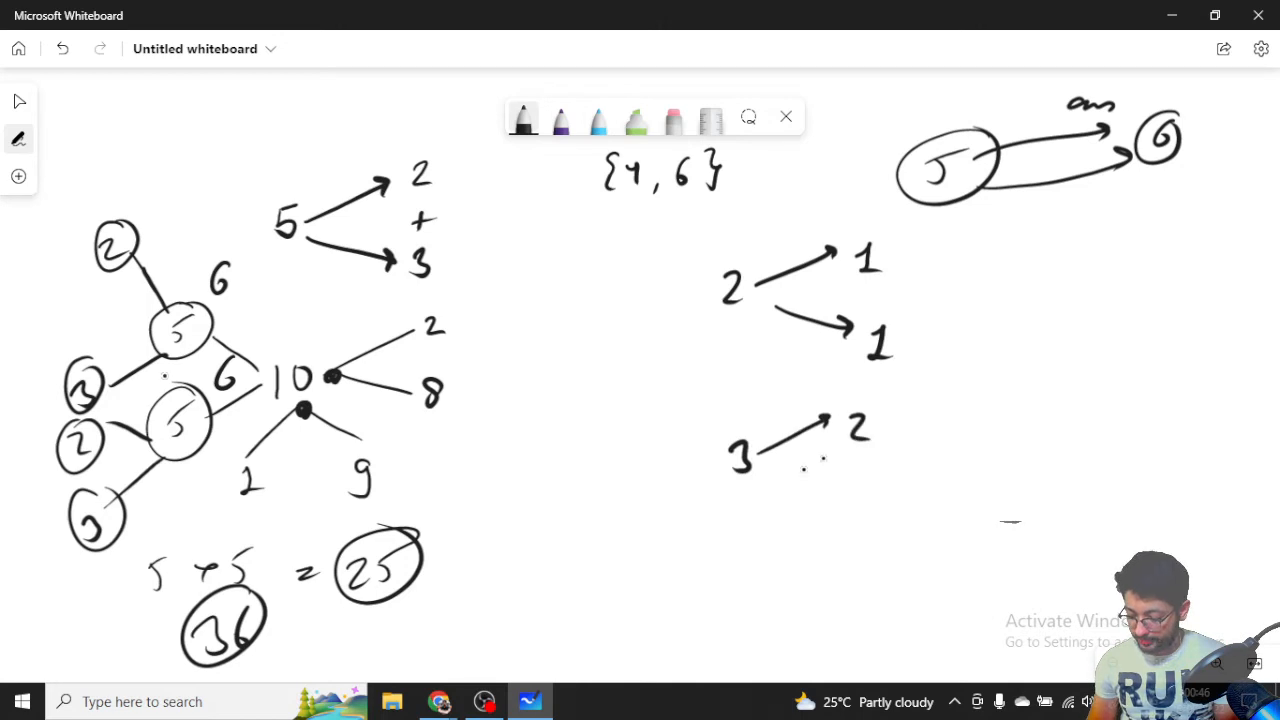
drag(760, 486, 870, 500)
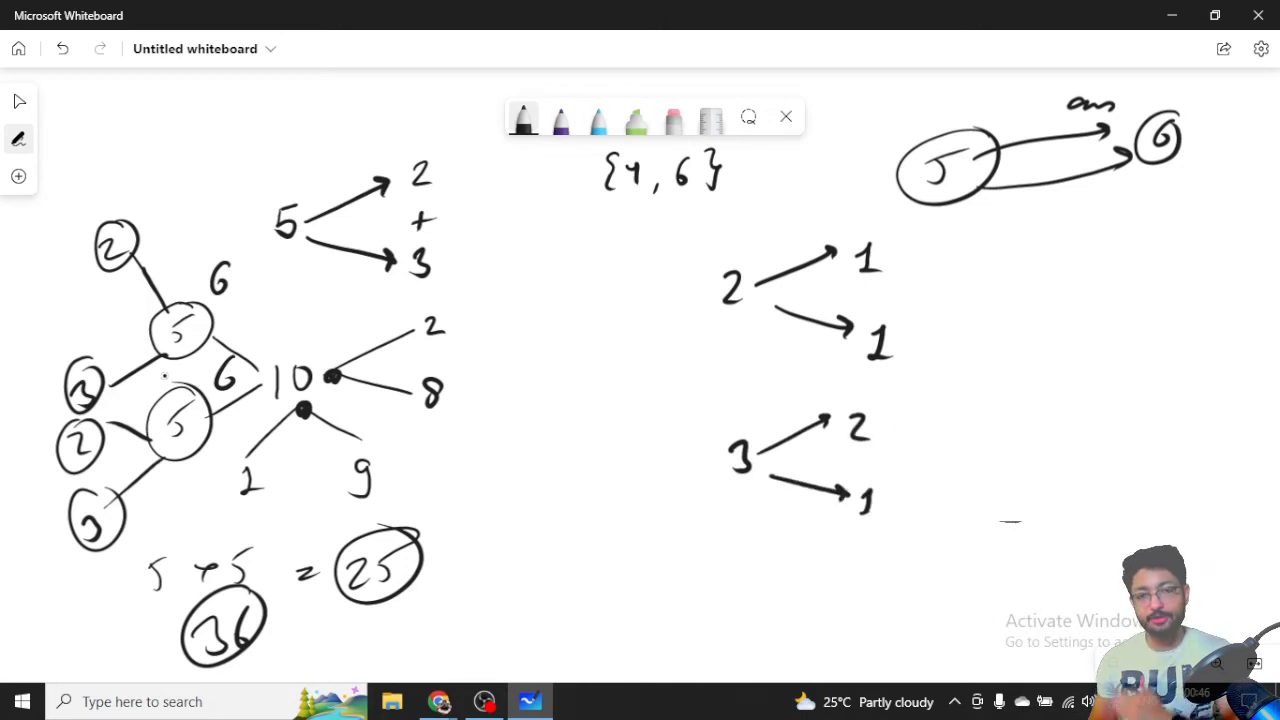
Step: Draw 4 splitting into 2 and 2, write 5, and circle the 5 and one of the 2s
drag(1010, 260, 1044, 290)
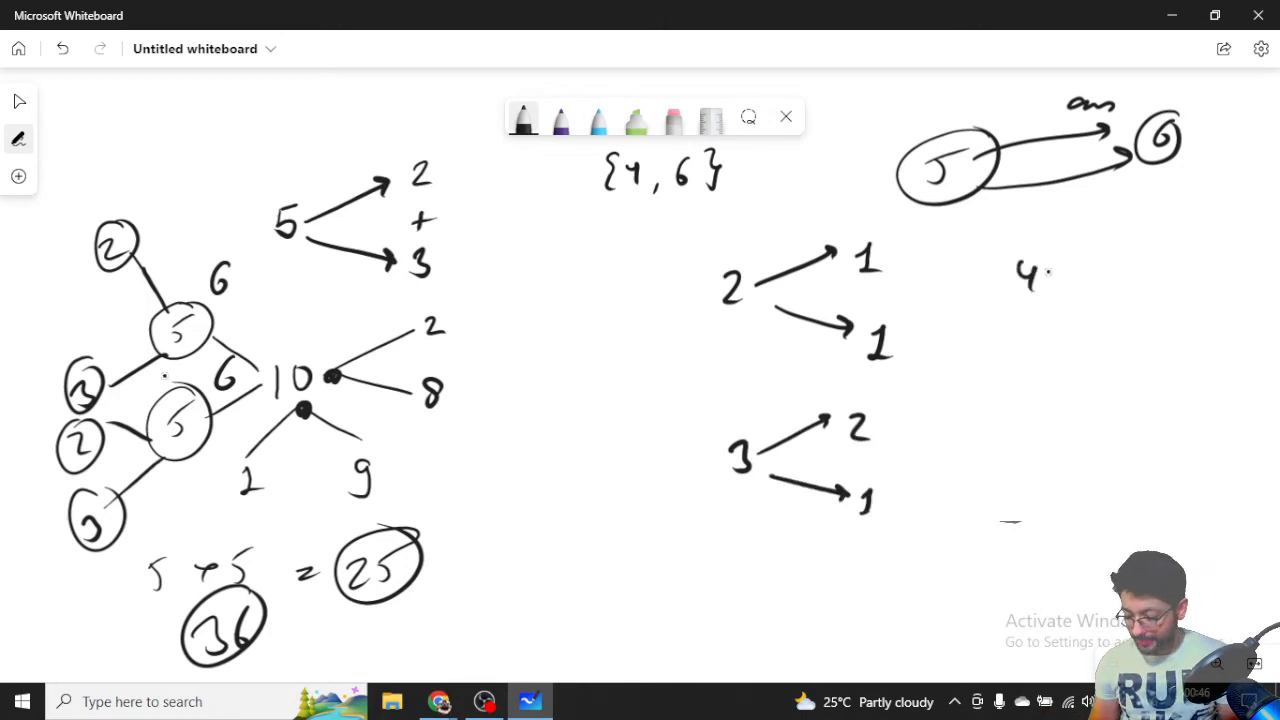
drag(1050, 280, 1130, 250)
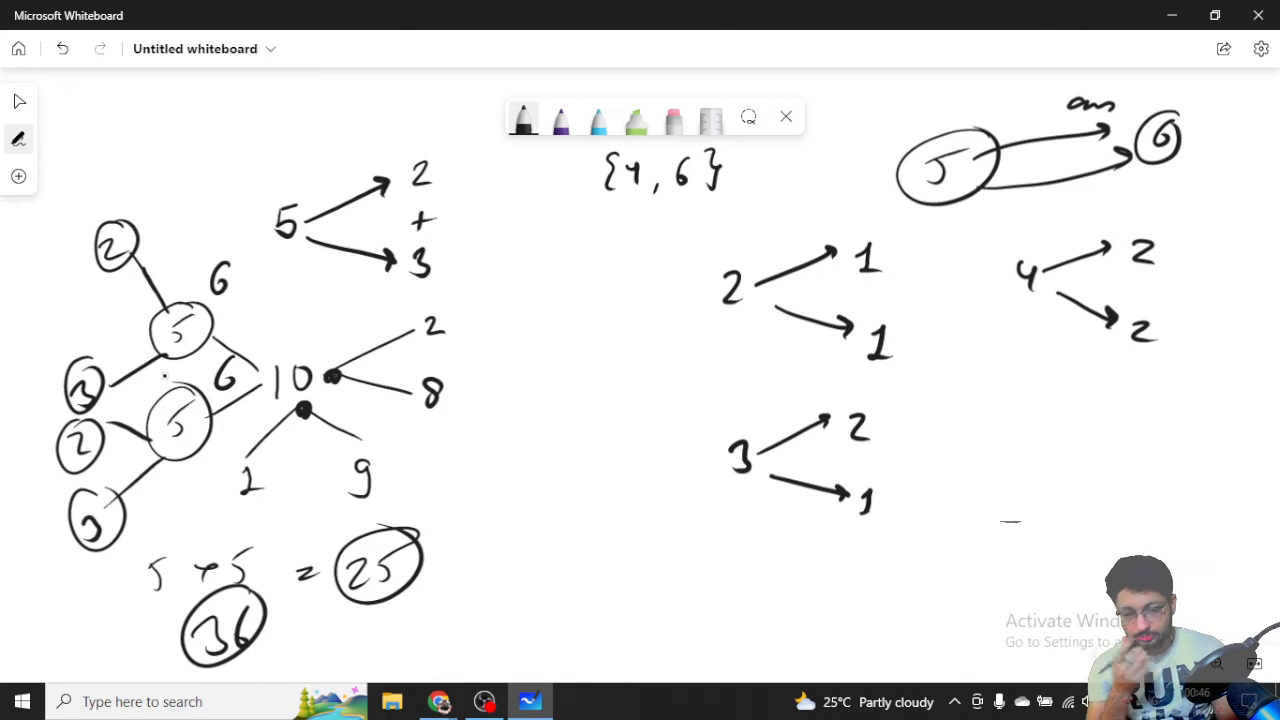
drag(540, 244, 564, 290)
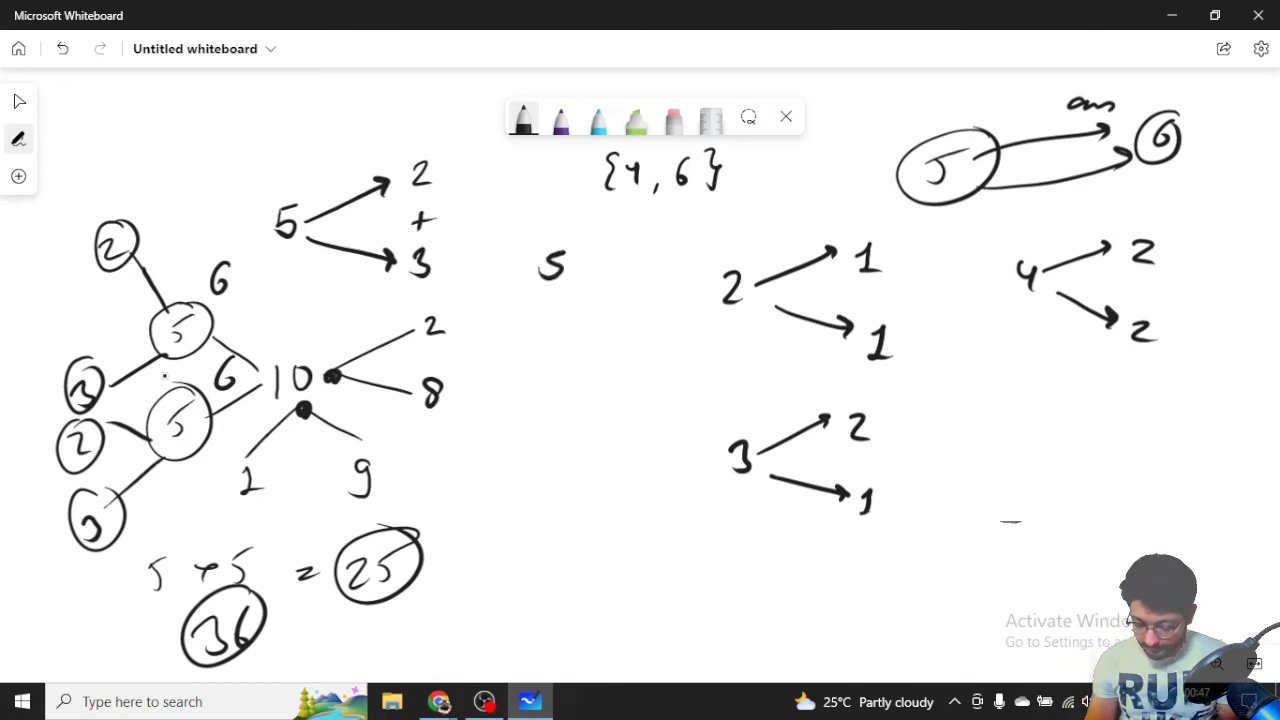
drag(524, 264, 590, 264)
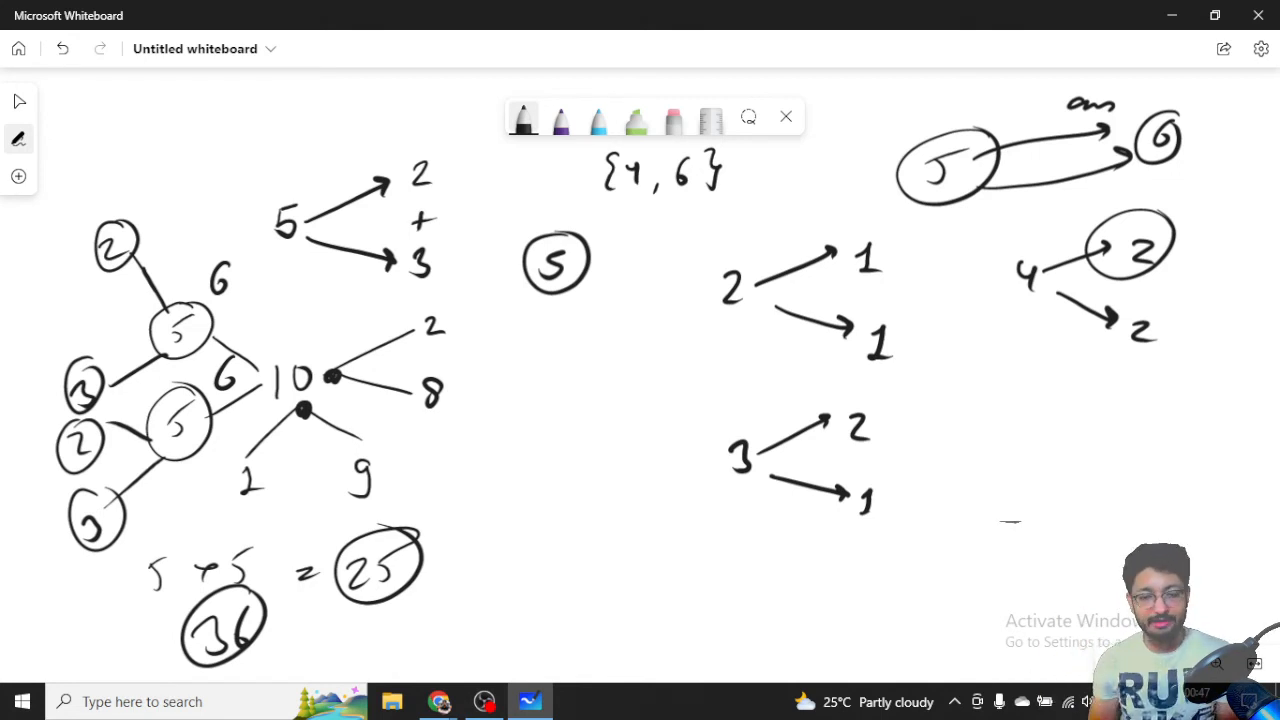
Step: Branch the circled 5 into several splits including circled 1 and 4, then add circled 3 and 8 below
drag(580, 260, 624, 224)
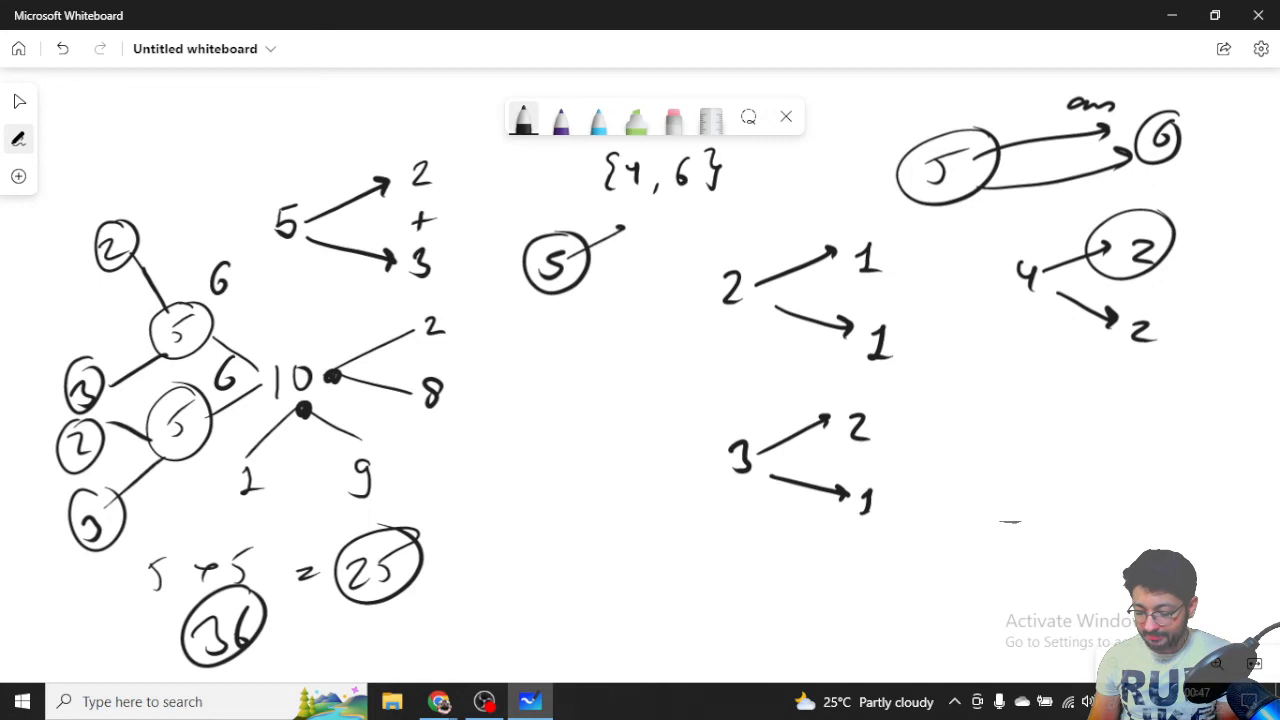
drag(600, 250, 650, 290)
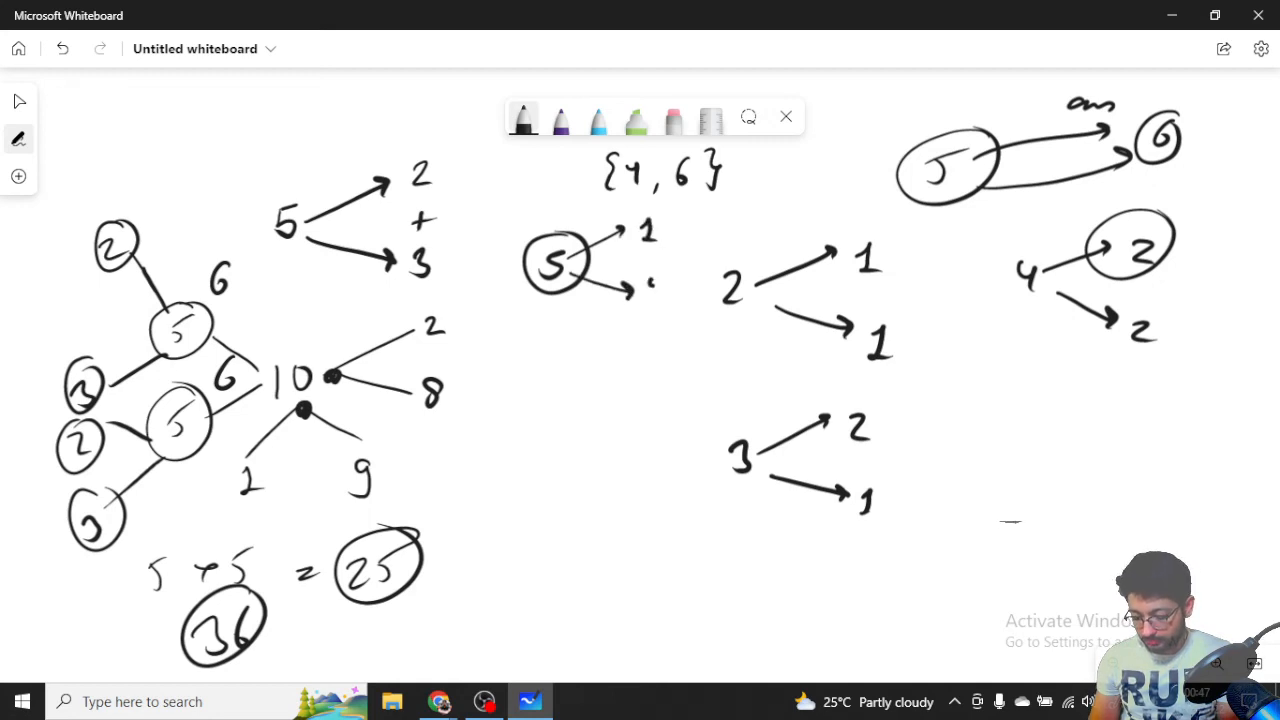
drag(556, 290, 510, 356)
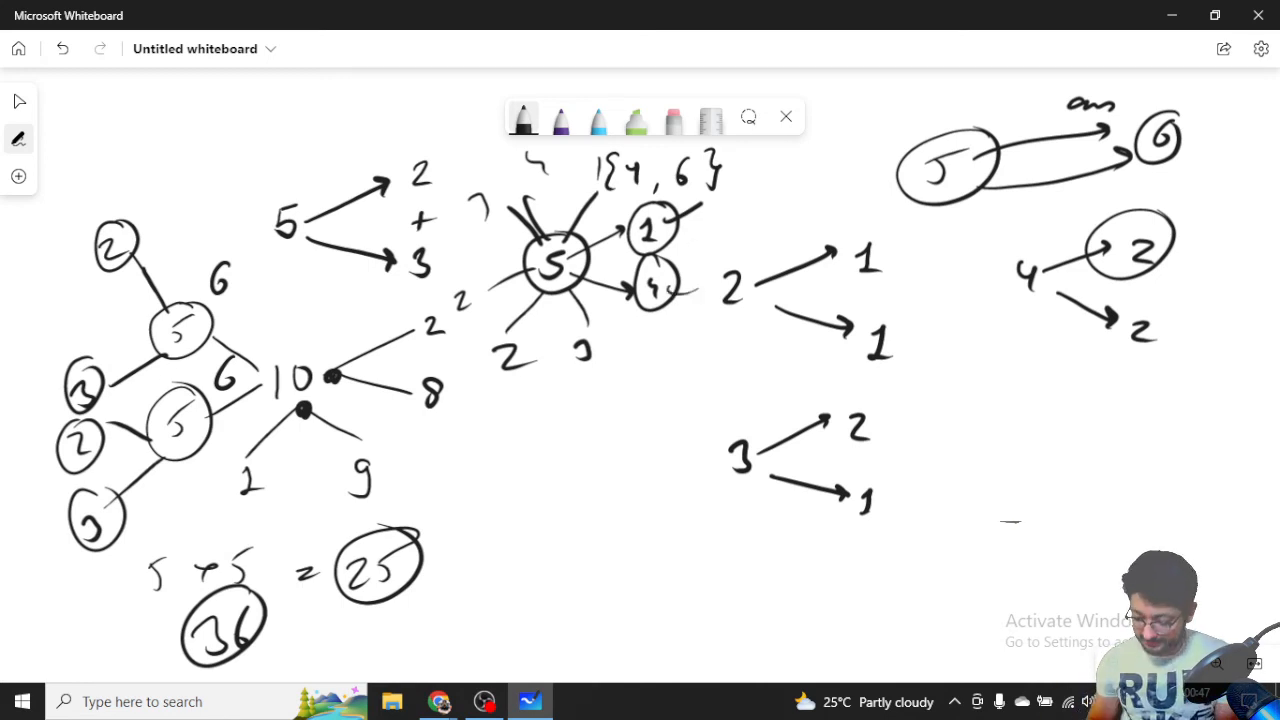
click(564, 540)
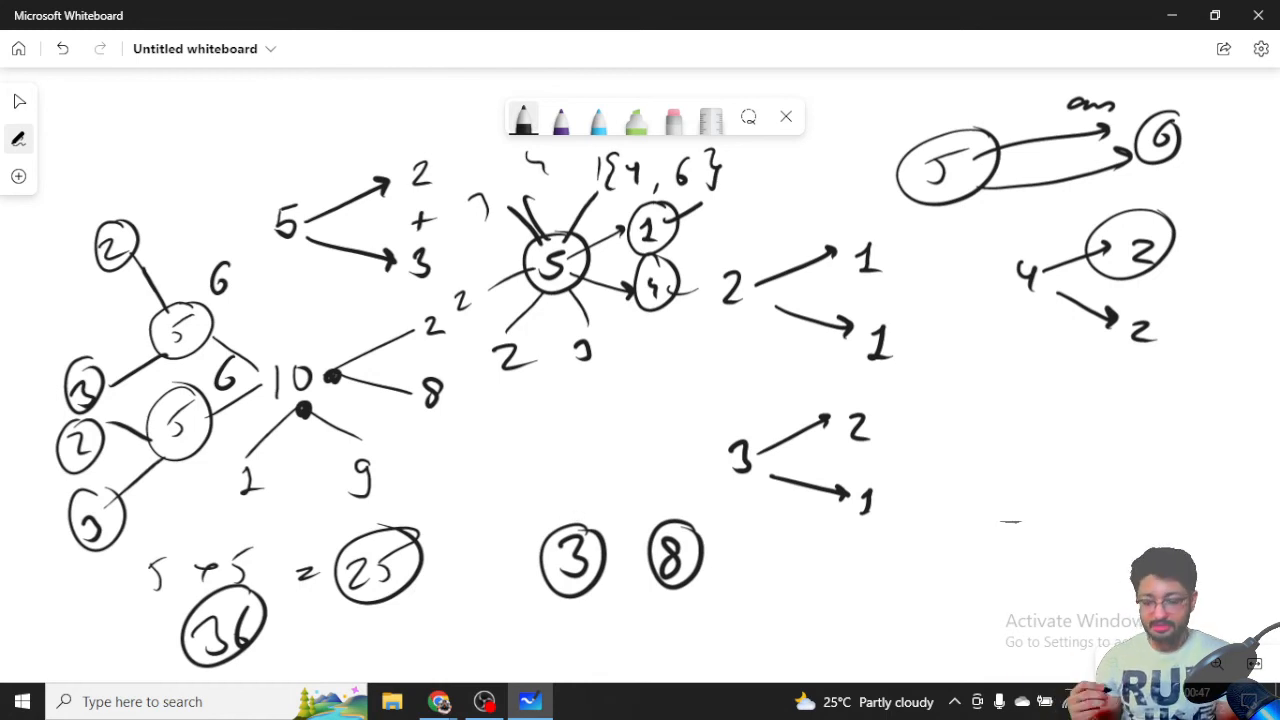
Step: Draw 3 → 2, 1 on the right and annotate circled 3 × 8 as dp values with a circled 11 above
drag(1030, 410, 1050, 436)
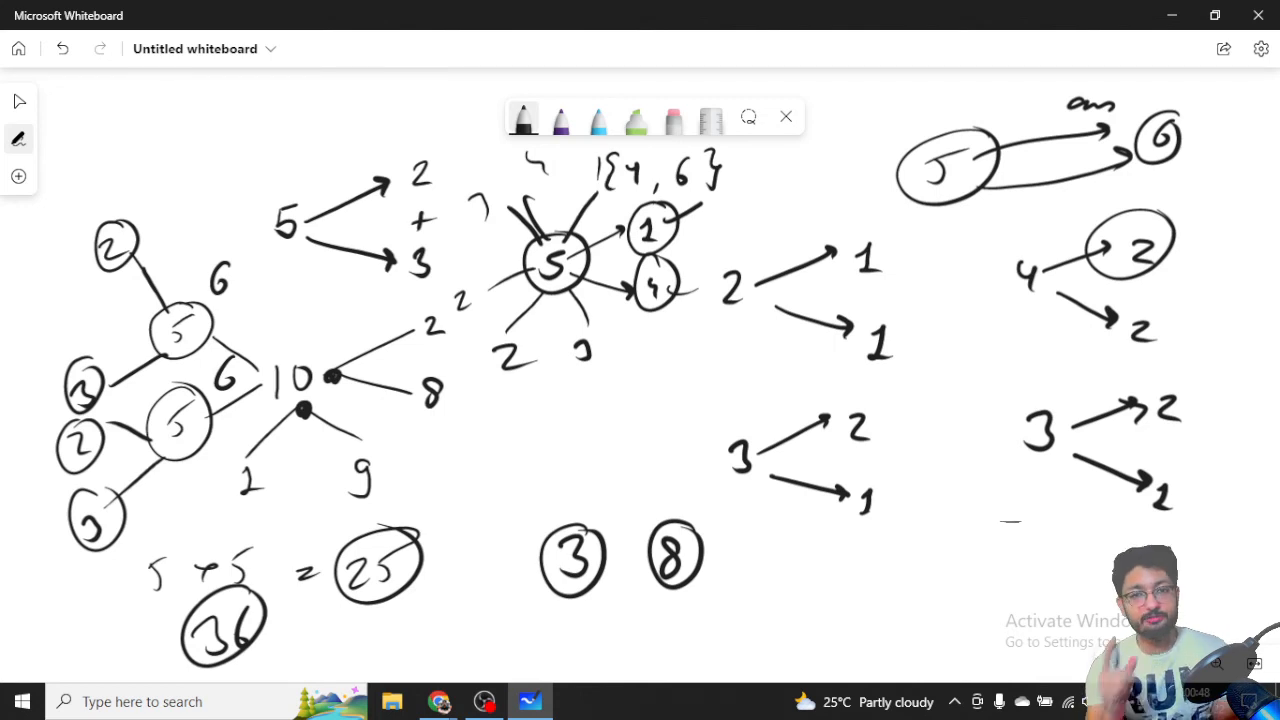
mouse_move(164, 376)
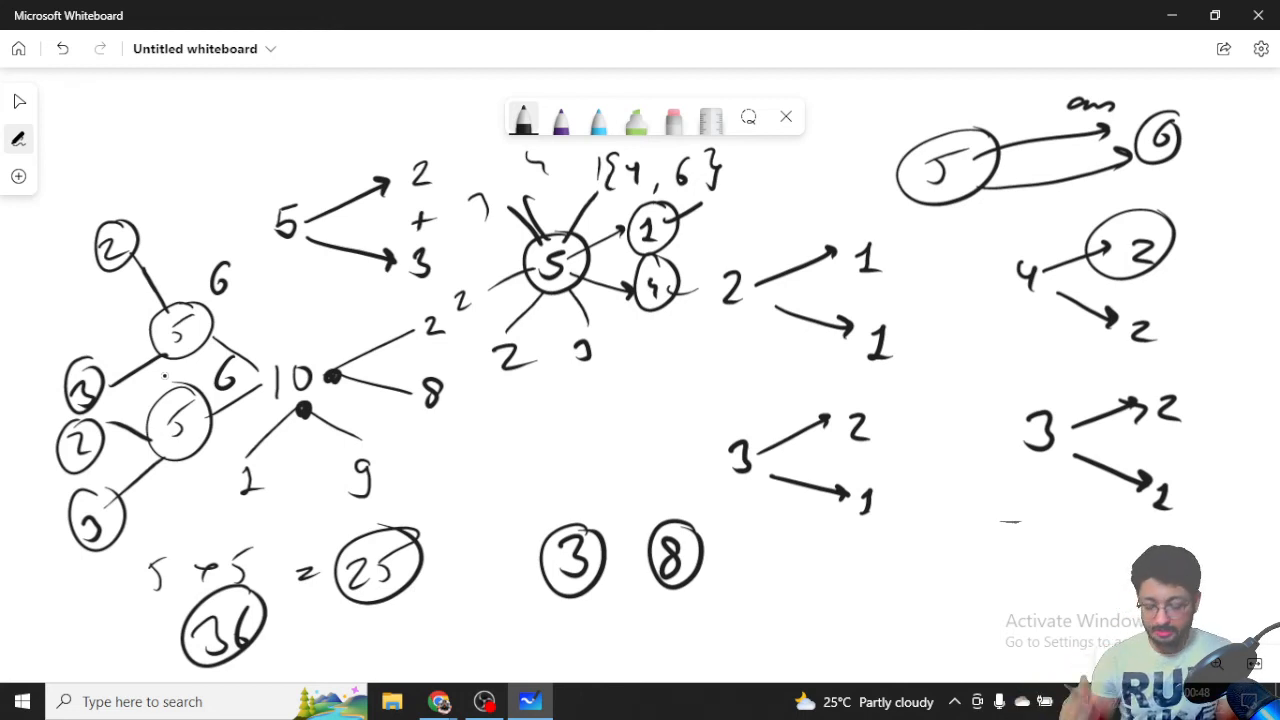
drag(616, 550, 640, 576)
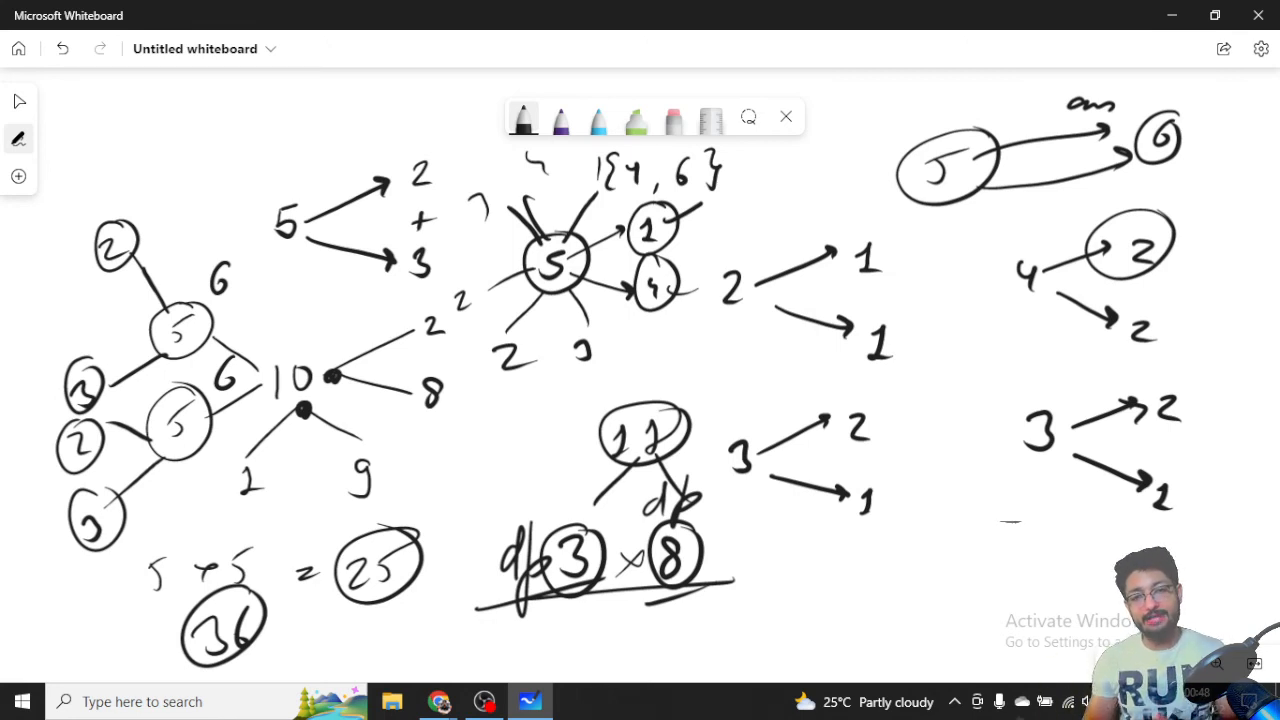
Step: Alt+Tab back to the Chrome window showing the Integer Break problem and its C++ DP solution
key(alt+tab)
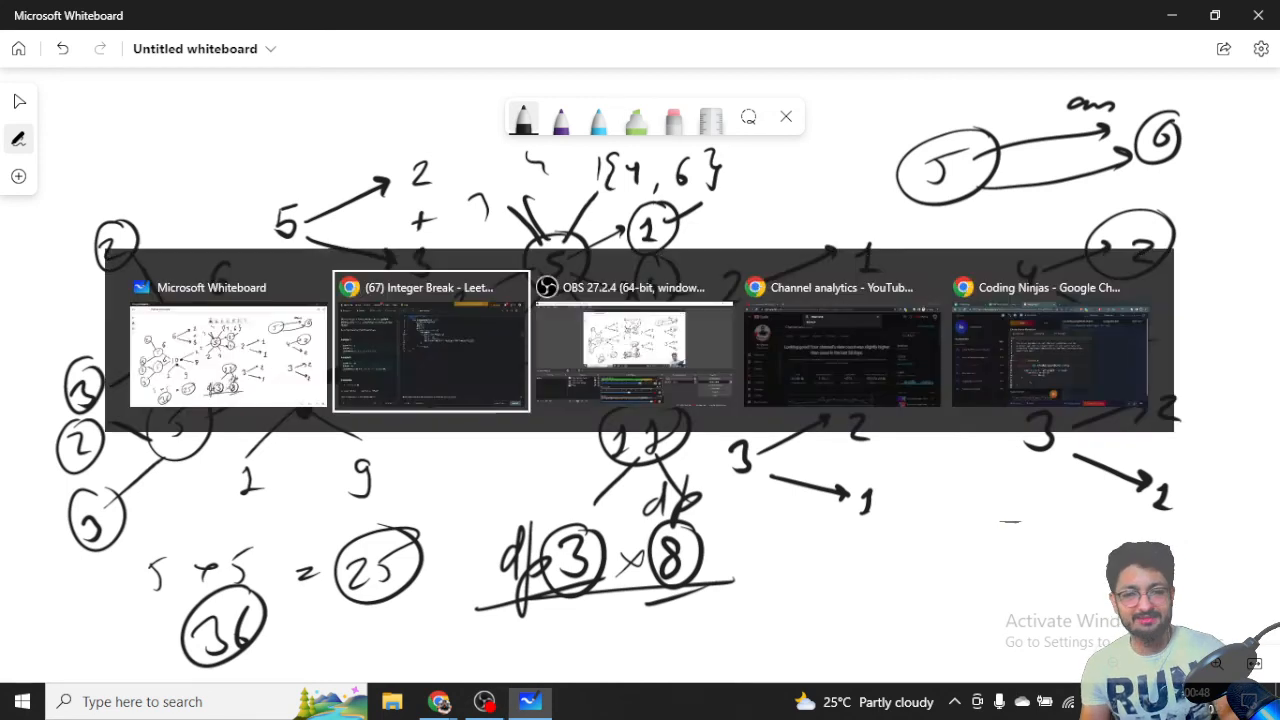
click(430, 340)
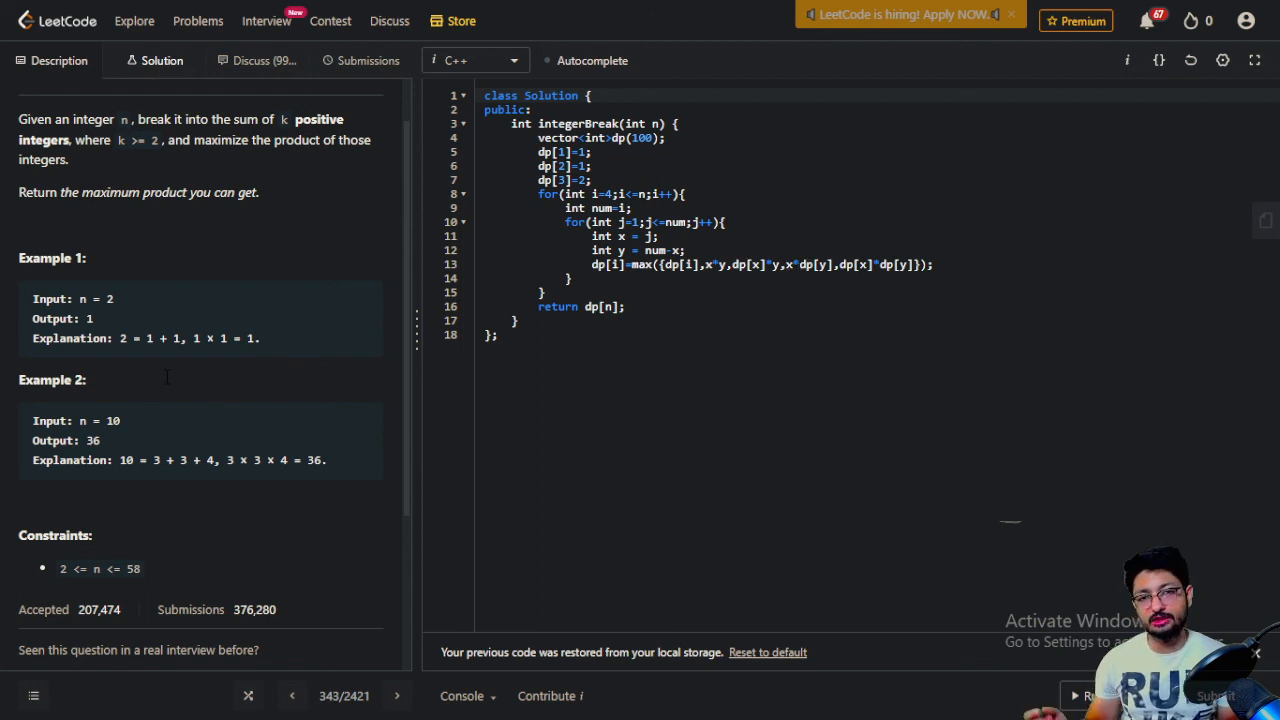
mouse_move(974, 292)
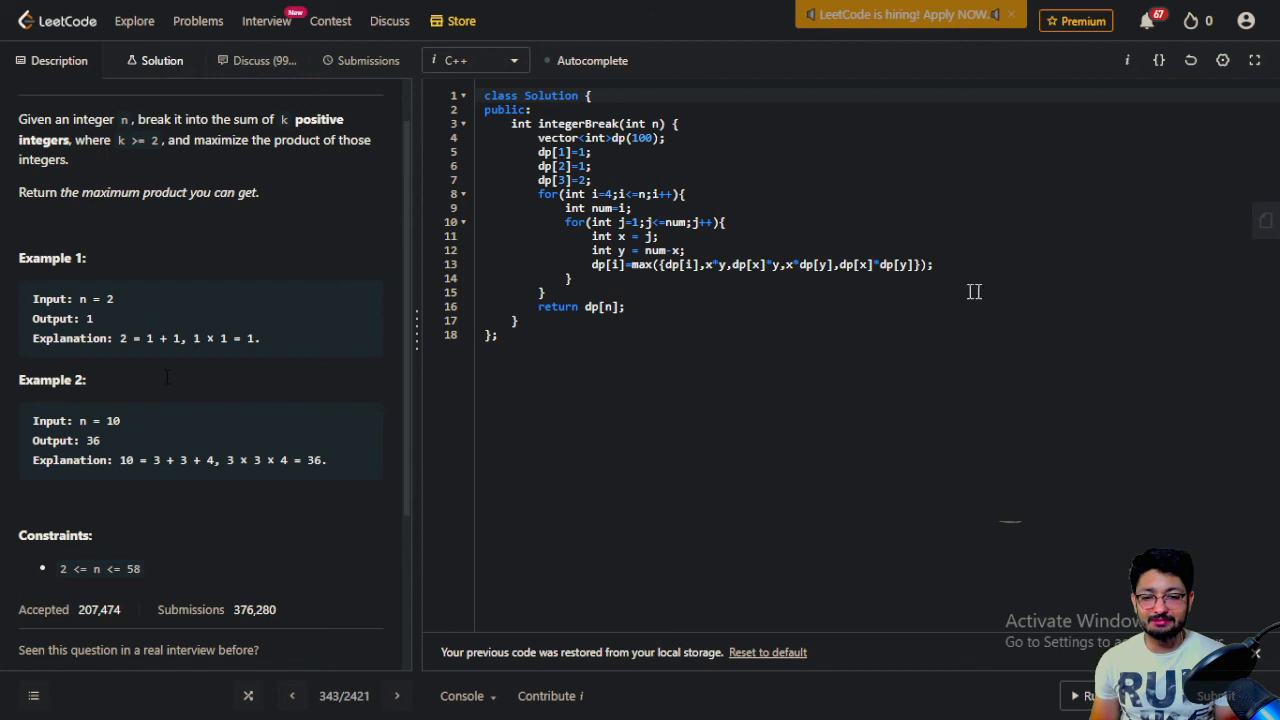